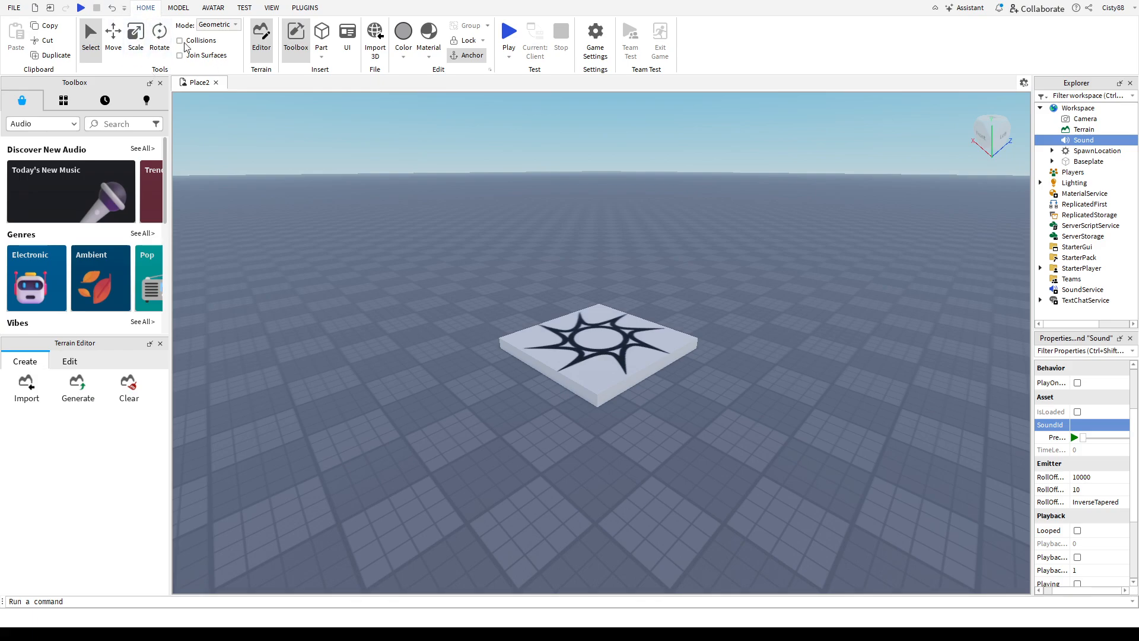
mouse_move(337, 171)
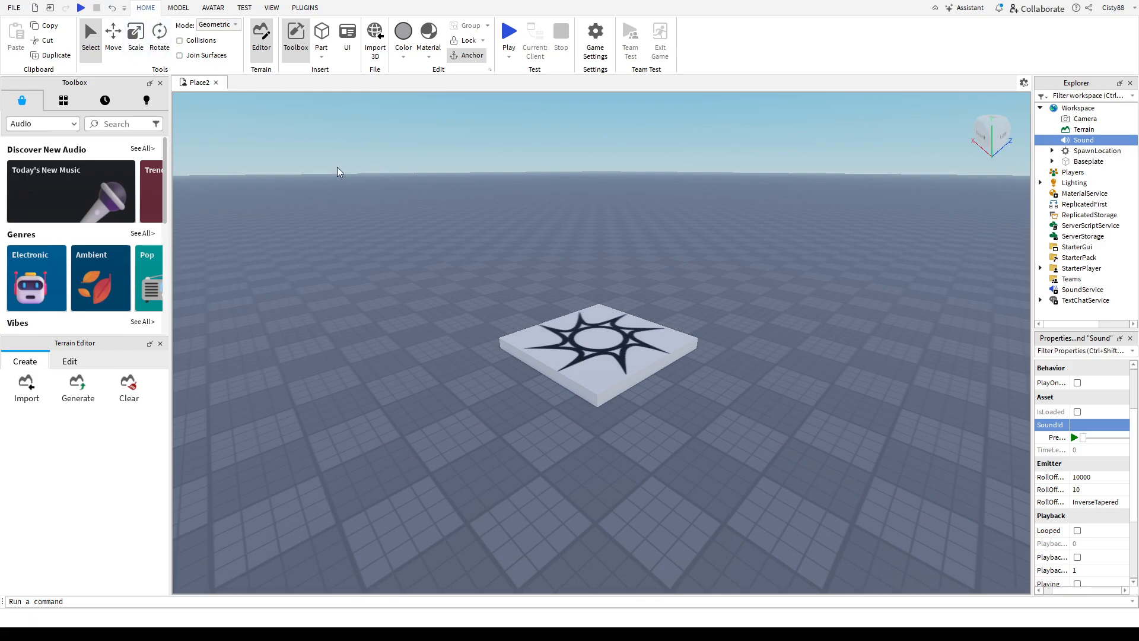
mouse_move(243, 219)
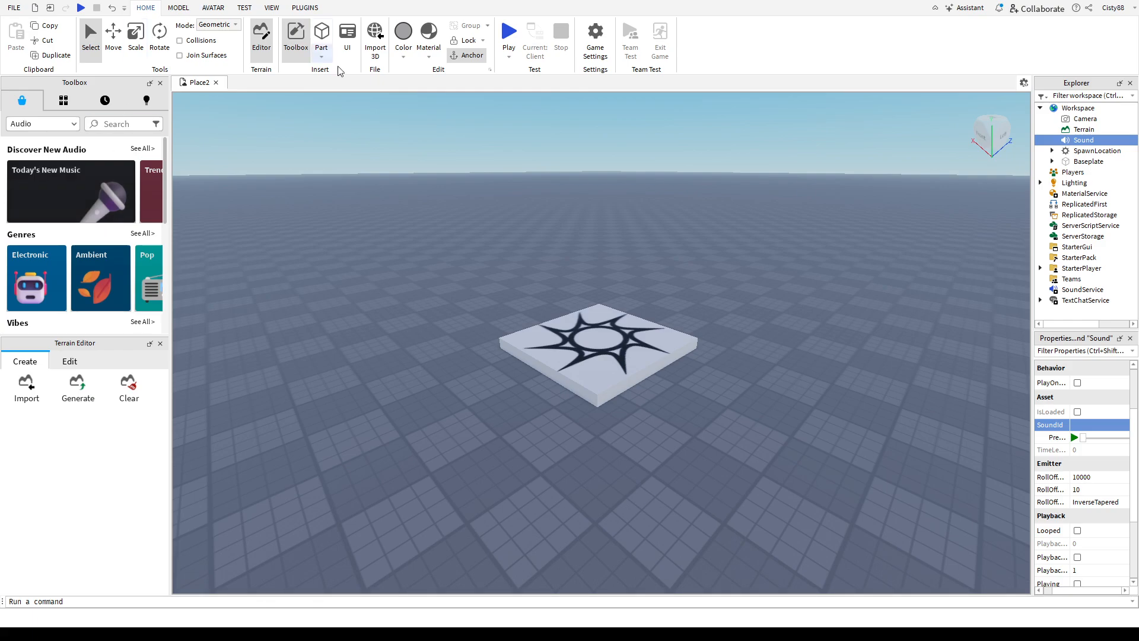
- Insert a second Sound object into Workspace from the object picker
left_click(598, 335)
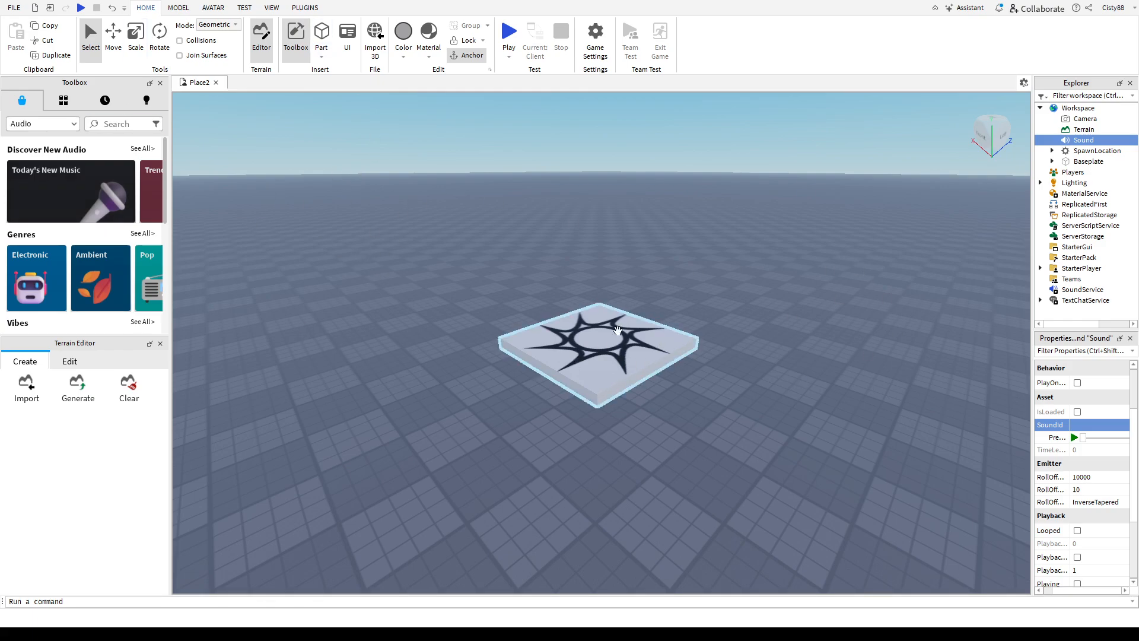
left_click(730, 257)
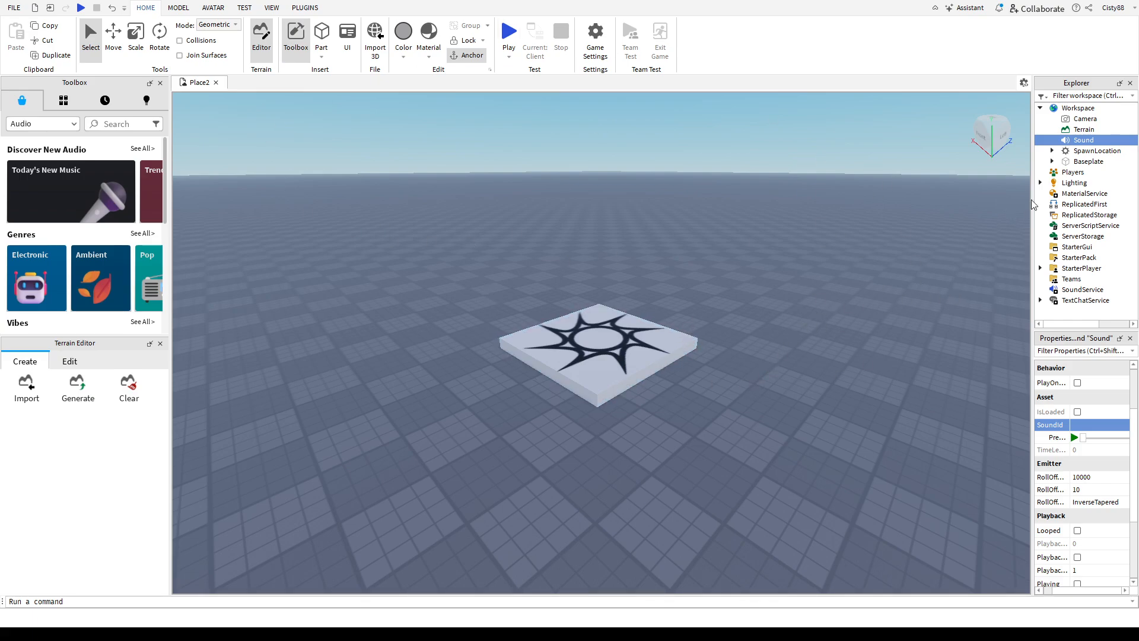
left_click(1041, 108)
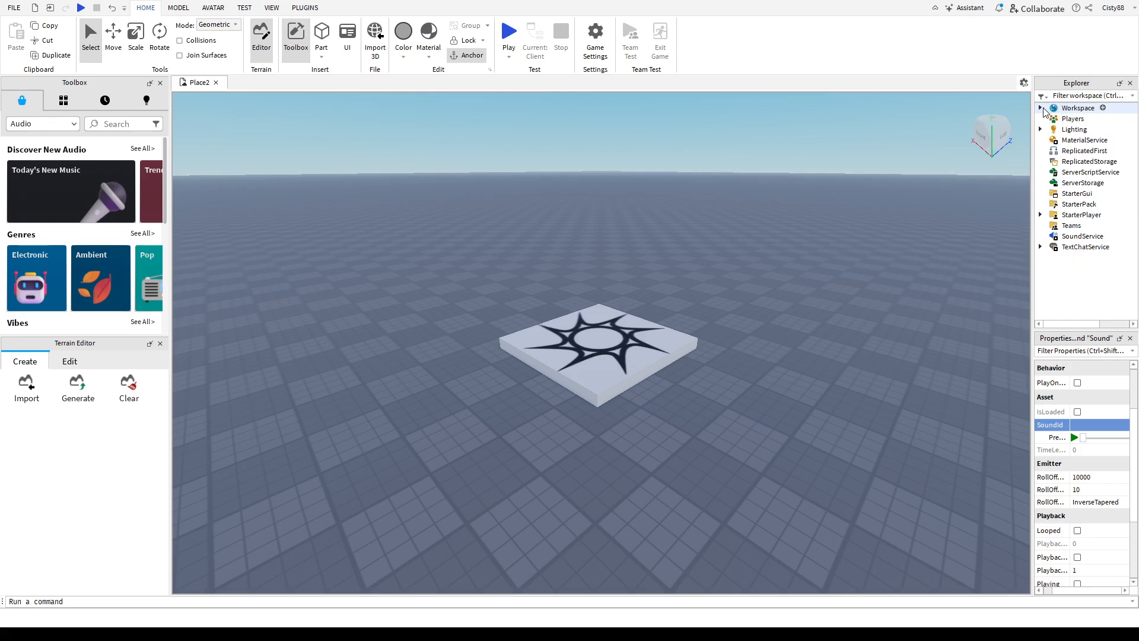
left_click(1078, 108)
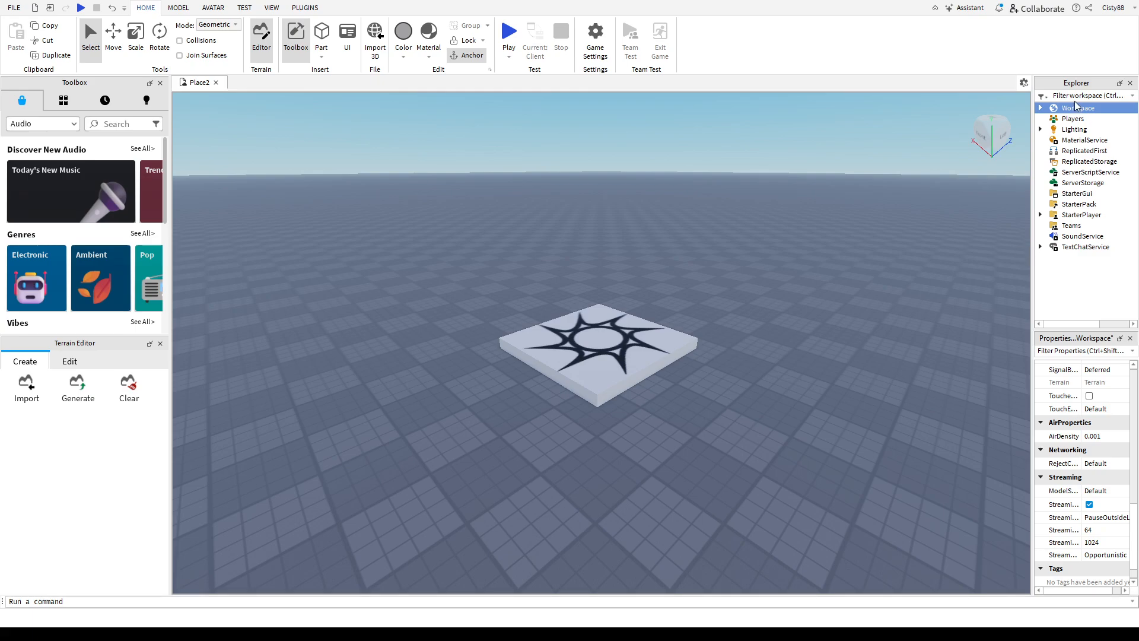
mouse_move(1020, 262)
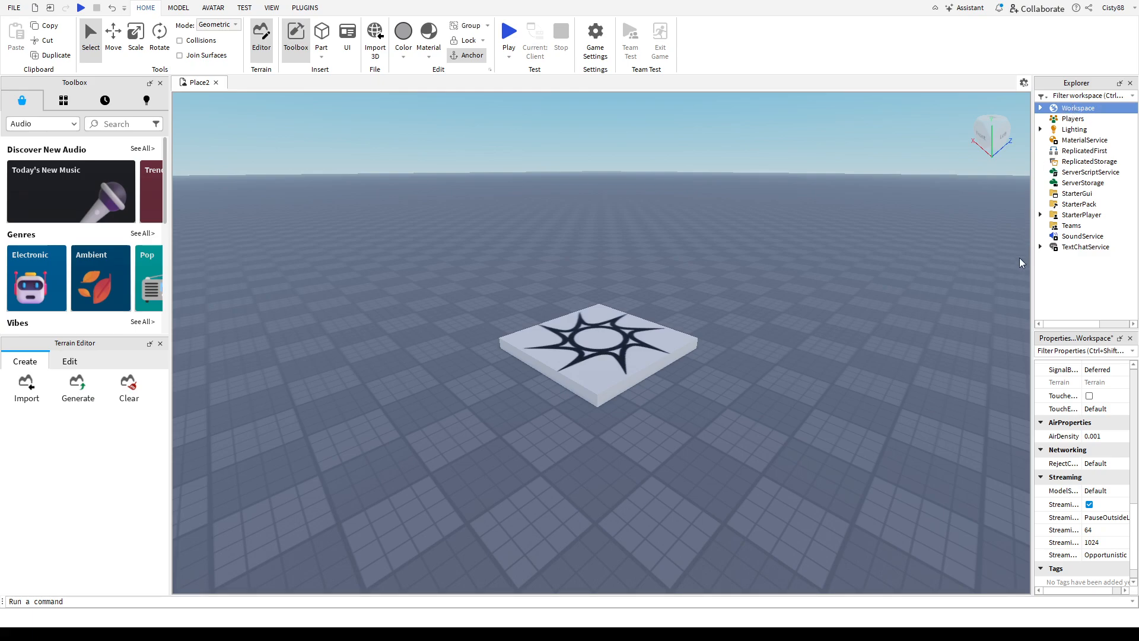
mouse_move(1024, 252)
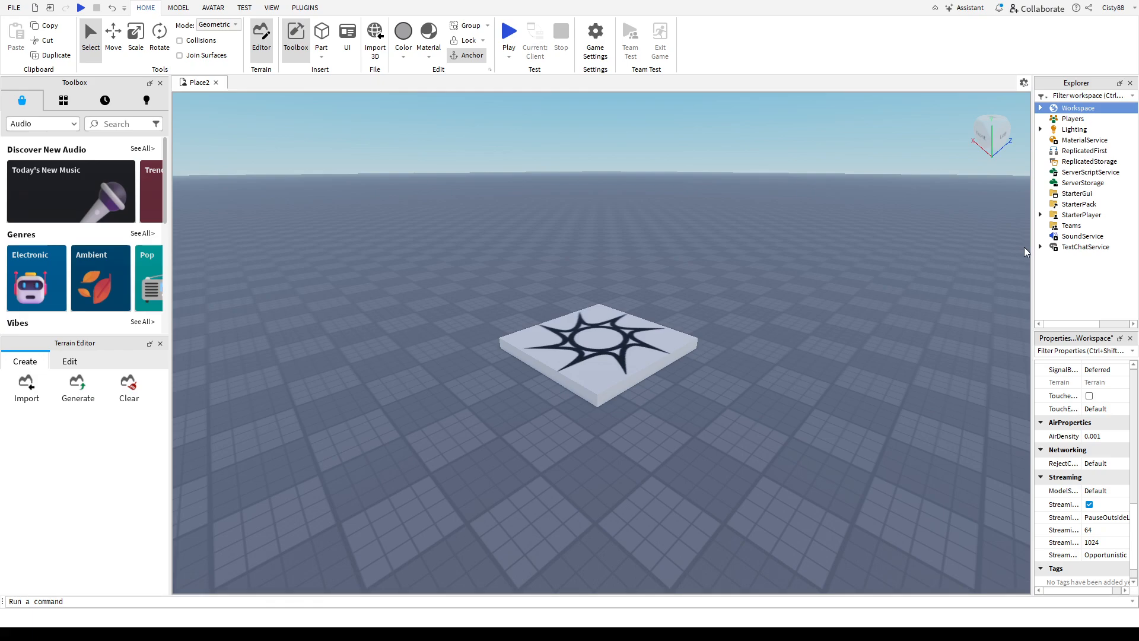
mouse_move(1034, 221)
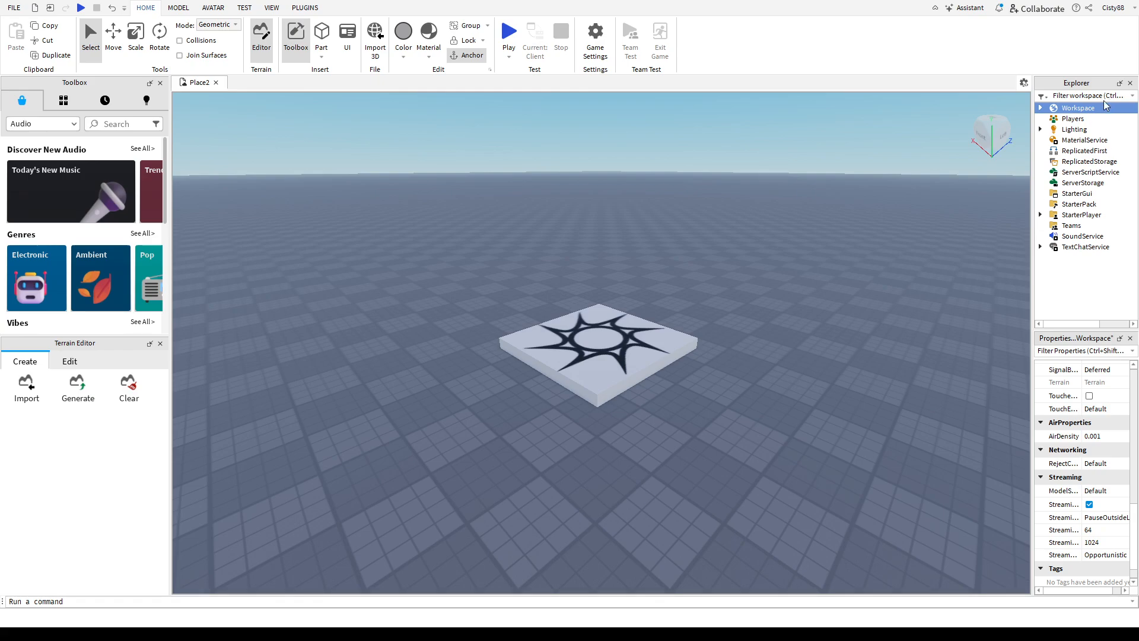
- Expand Workspace and select the Sound to show its Properties
left_click(1040, 108)
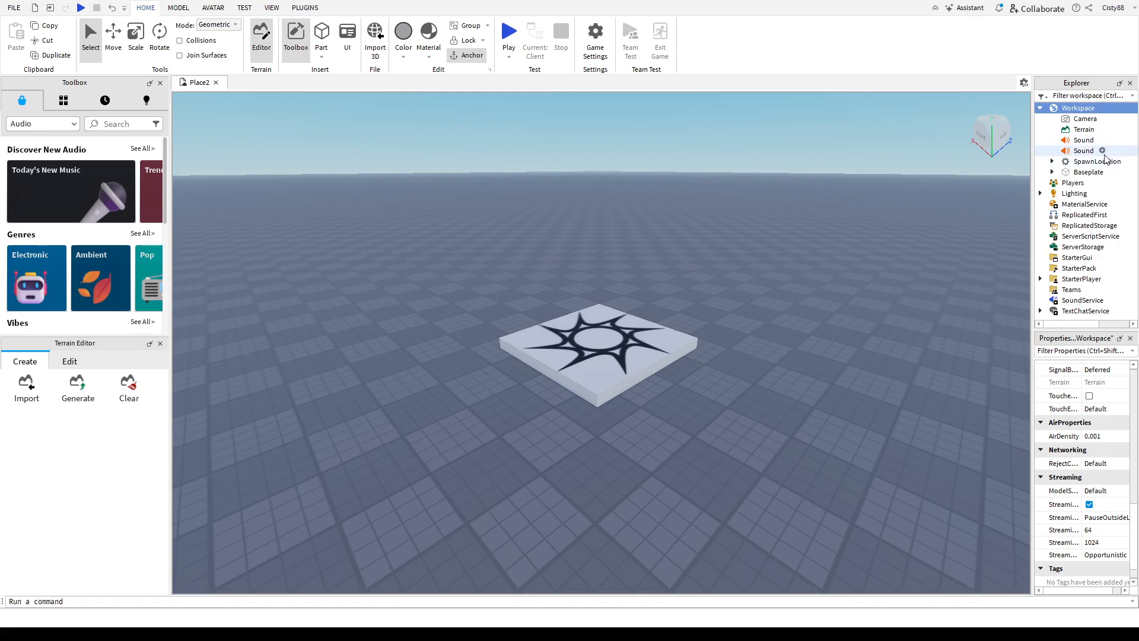
left_click(1084, 140)
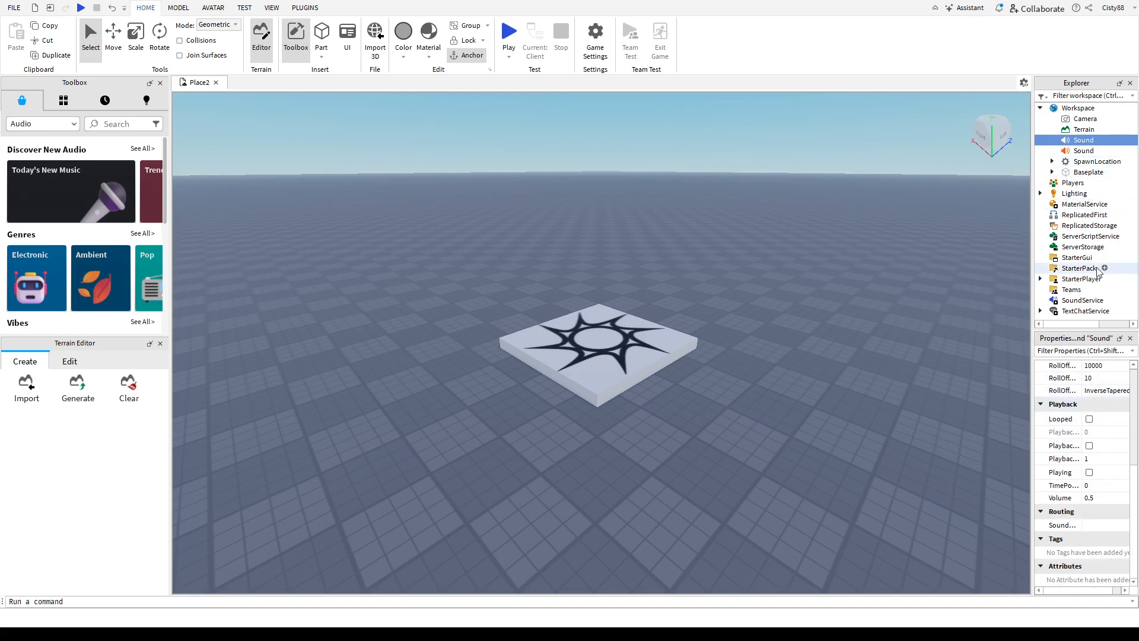
- Scroll the Toolbox to the Audio category's Discover New Audio section
scroll("up", 3)
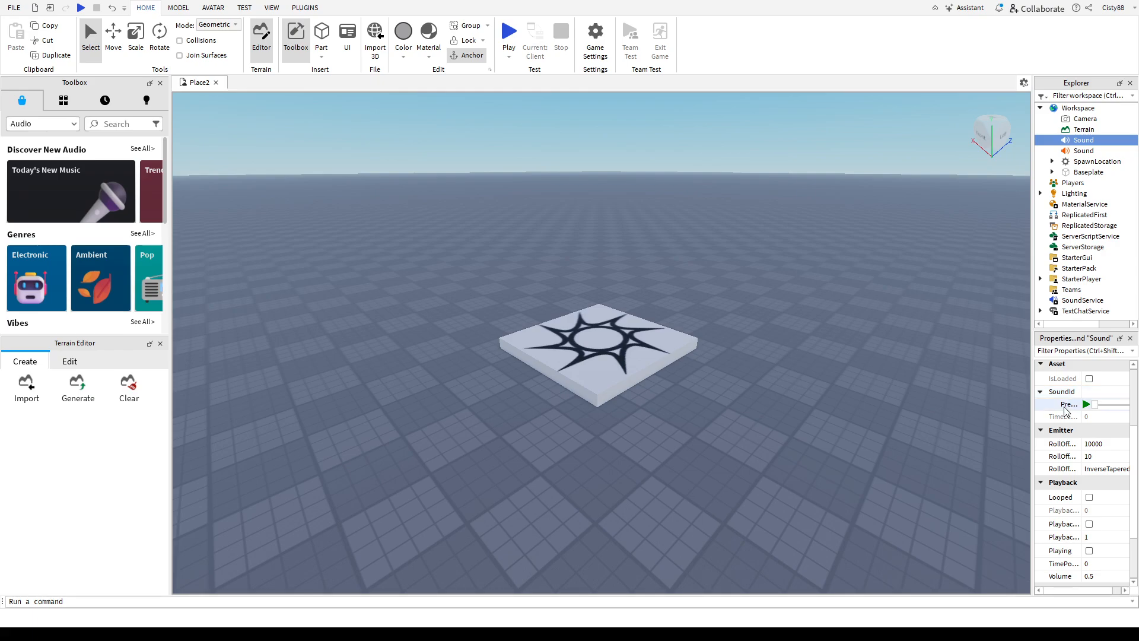
scroll("up", 3)
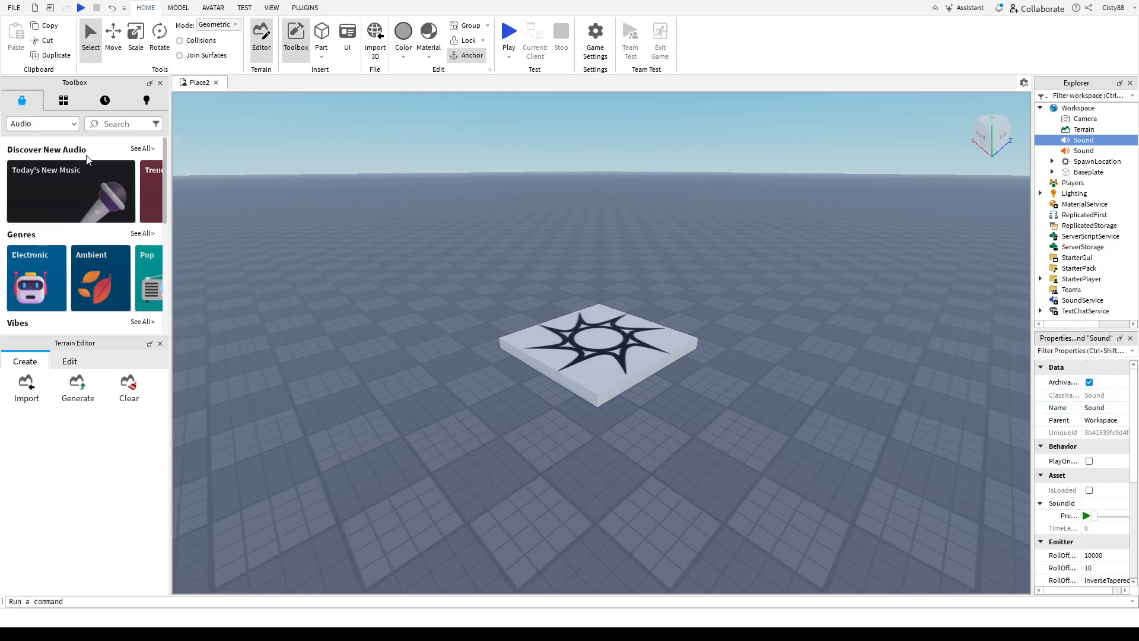
mouse_move(130, 205)
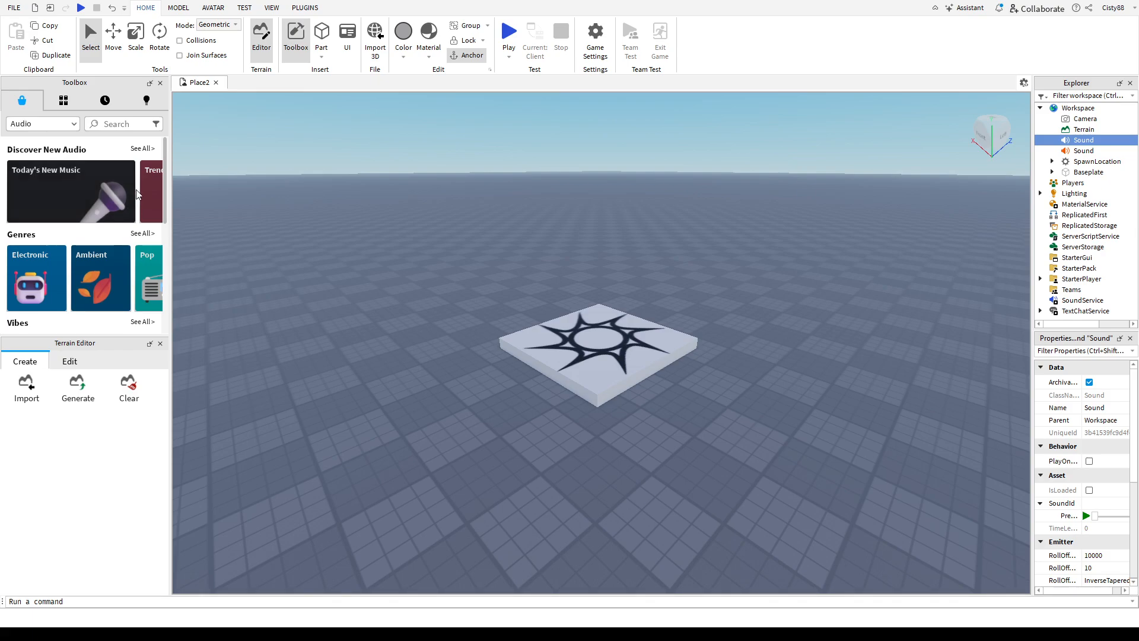
mouse_move(93, 219)
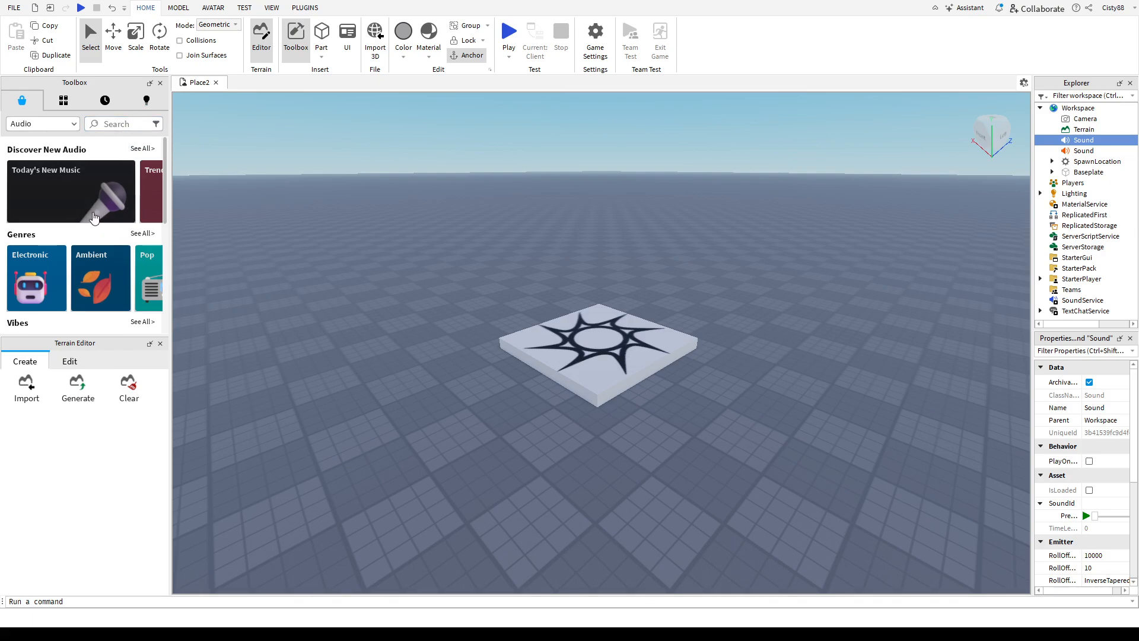
mouse_move(72, 222)
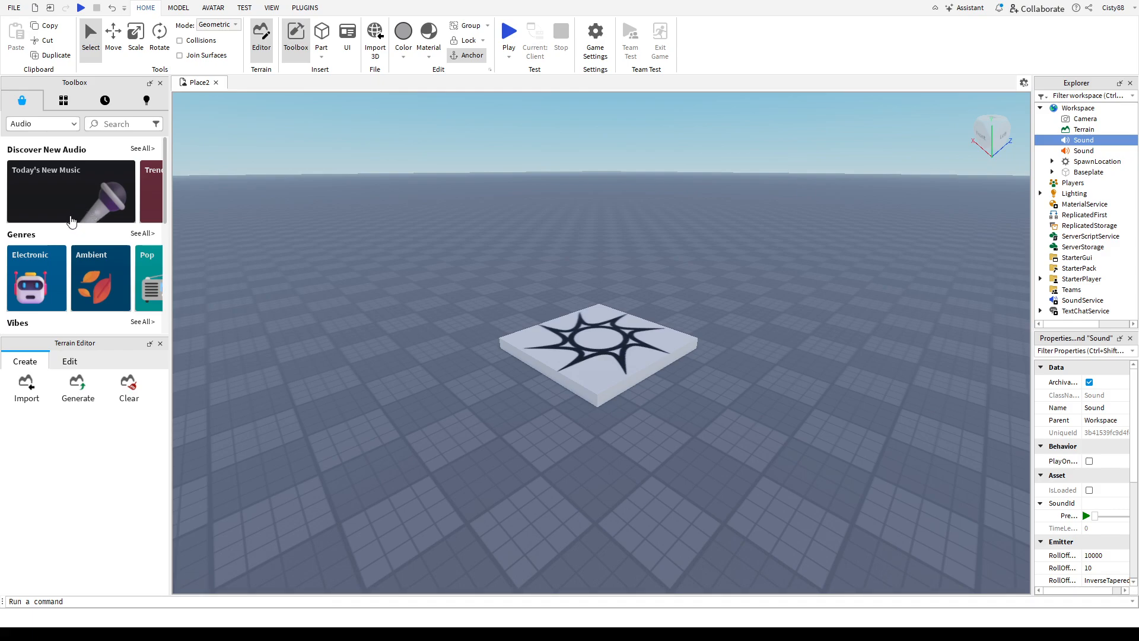
mouse_move(68, 189)
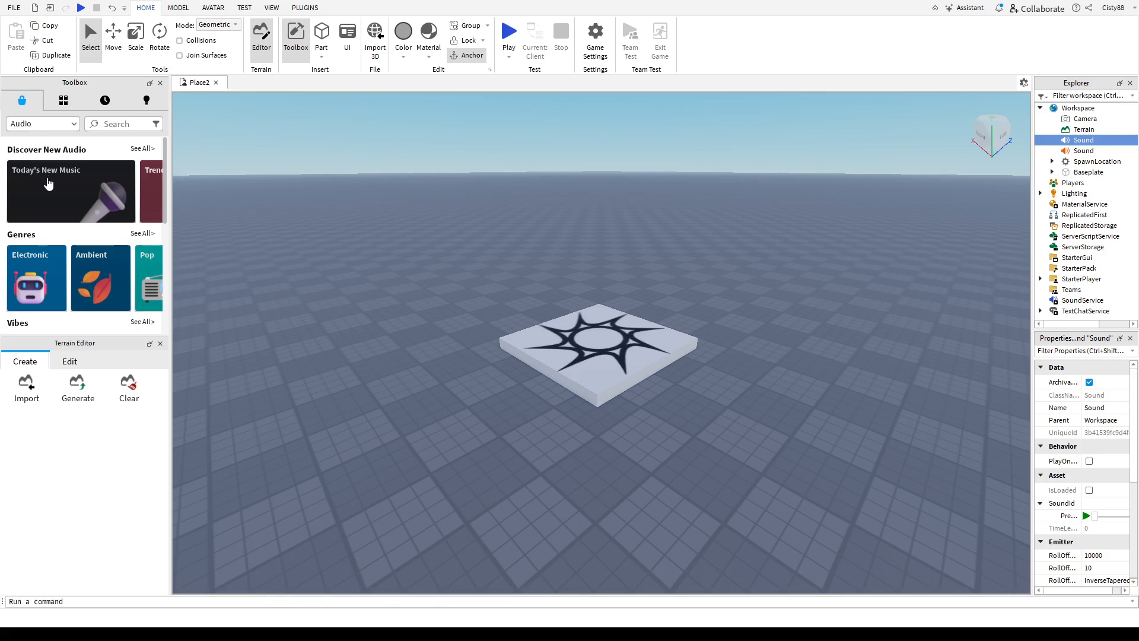
- Scroll the All Audio list of tracks with titles, creators, tags and lengths
scroll("down", 3)
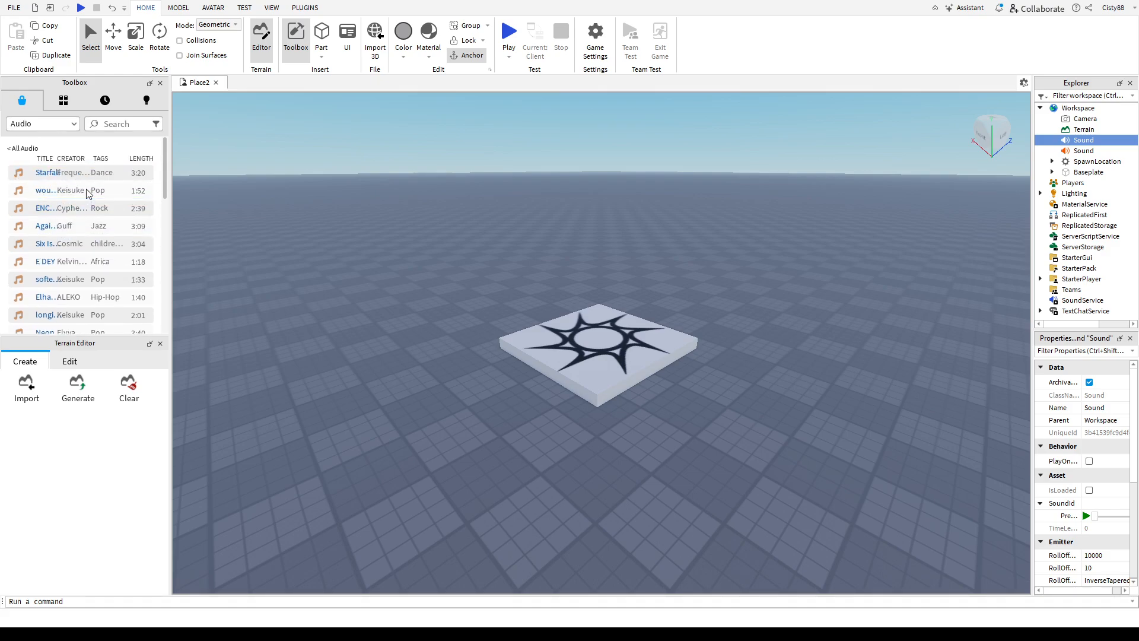
mouse_move(124, 225)
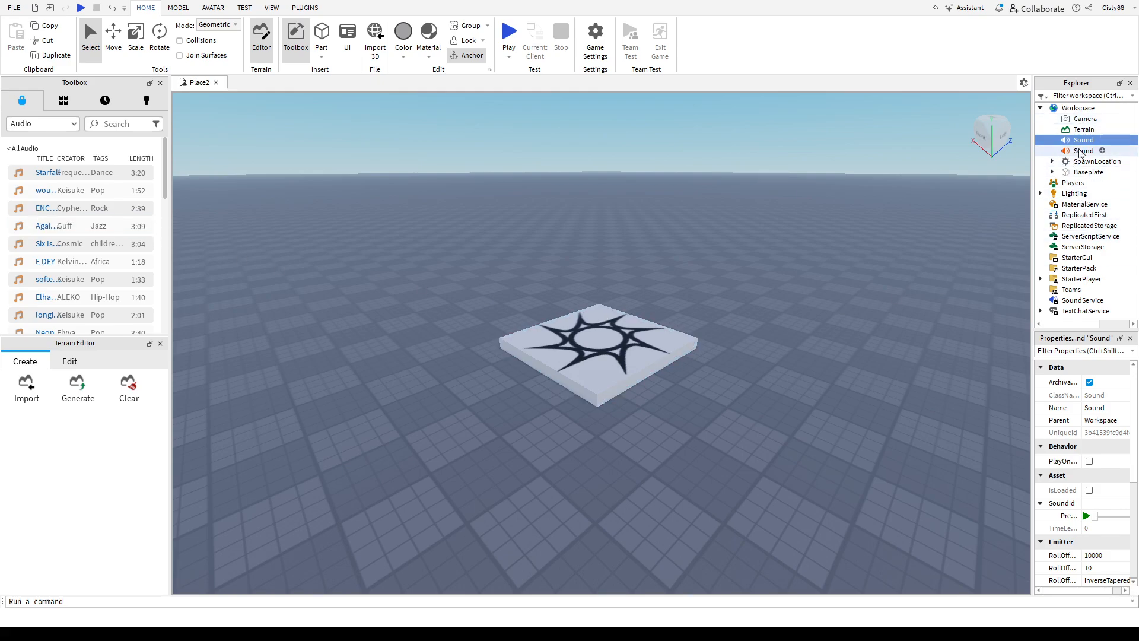
- Select the Workspace Sound and fill its SoundId with the marketplace music asset ID
left_click(1082, 140)
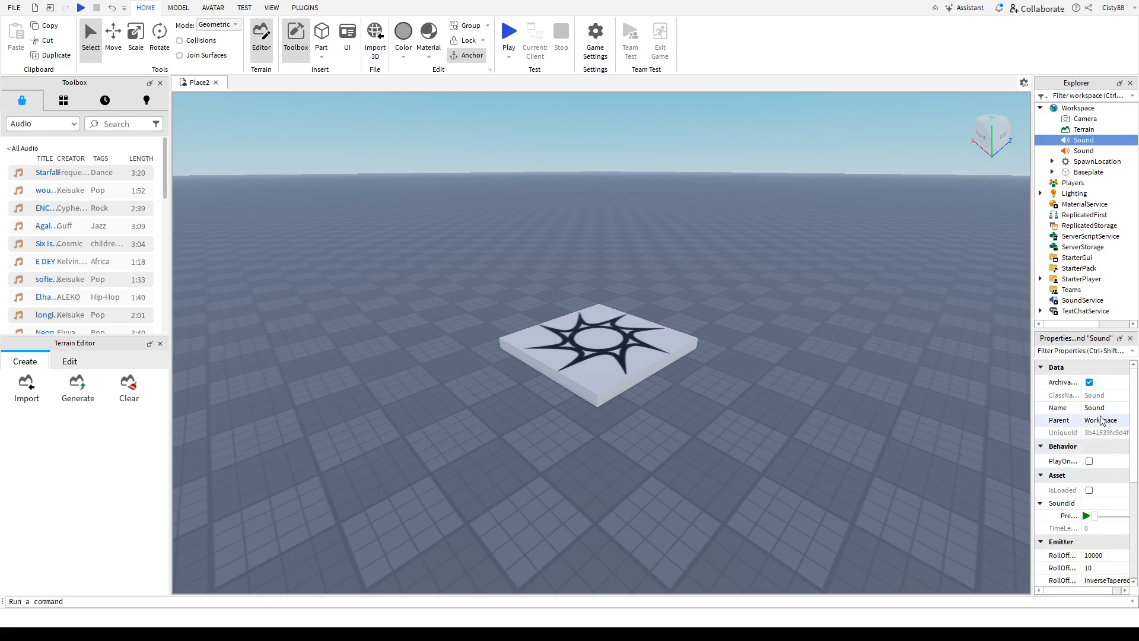
scroll("down", 3)
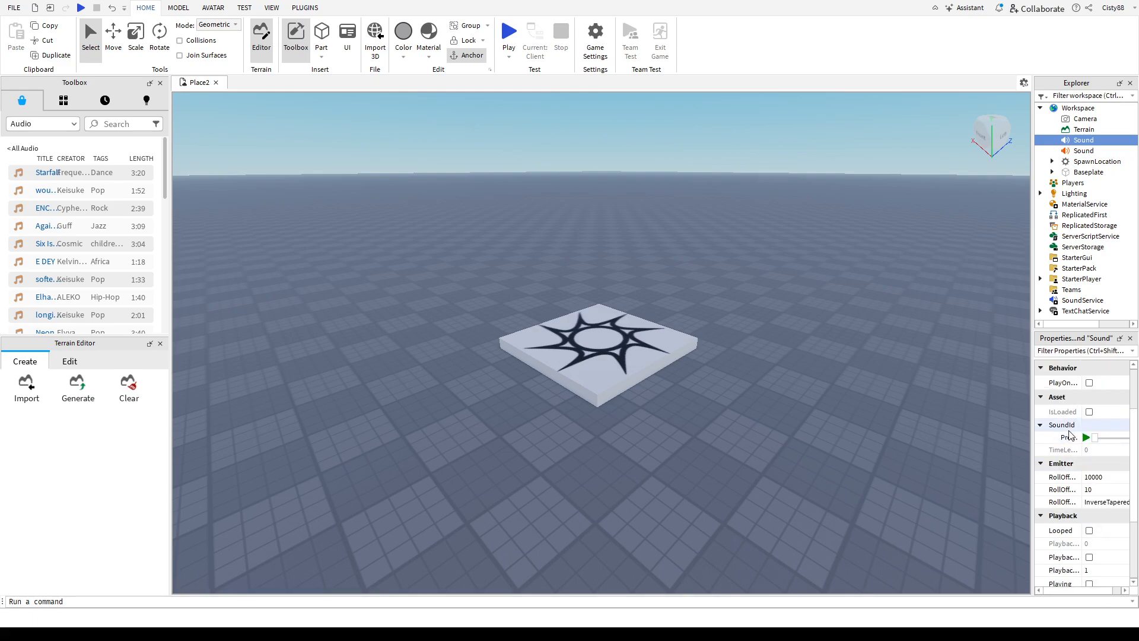
mouse_move(1073, 434)
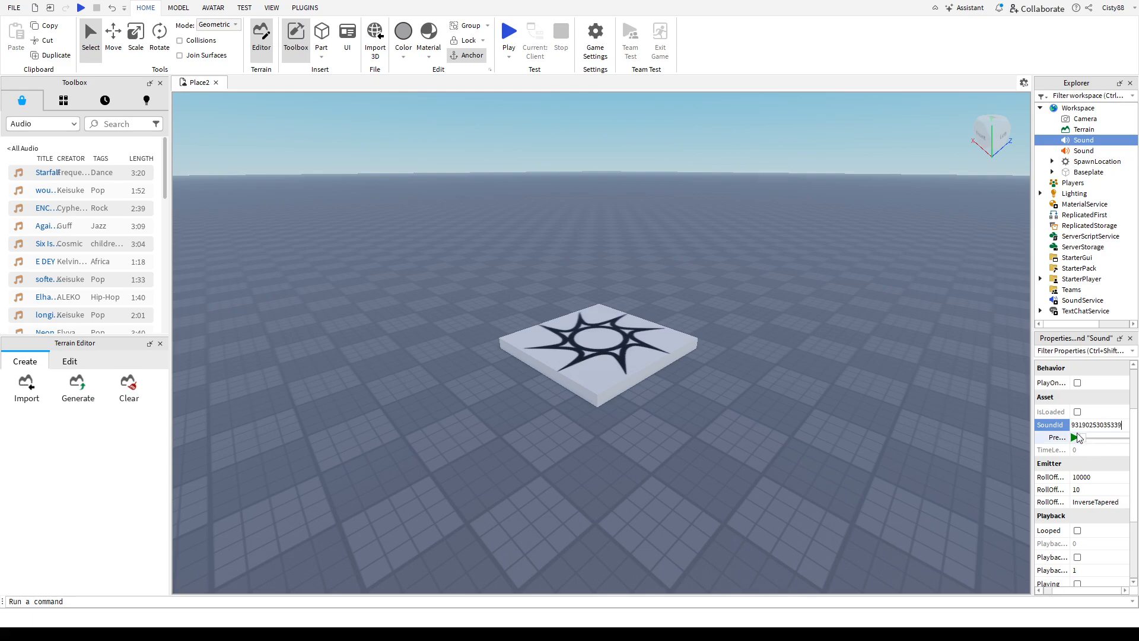
scroll("up", 3)
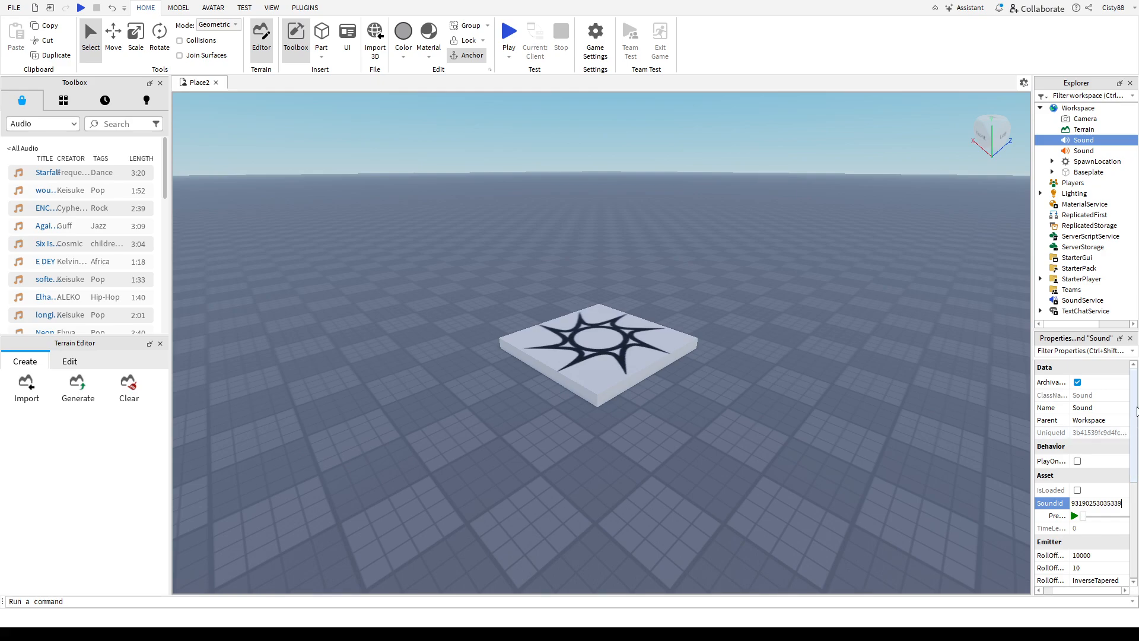
scroll("down", 3)
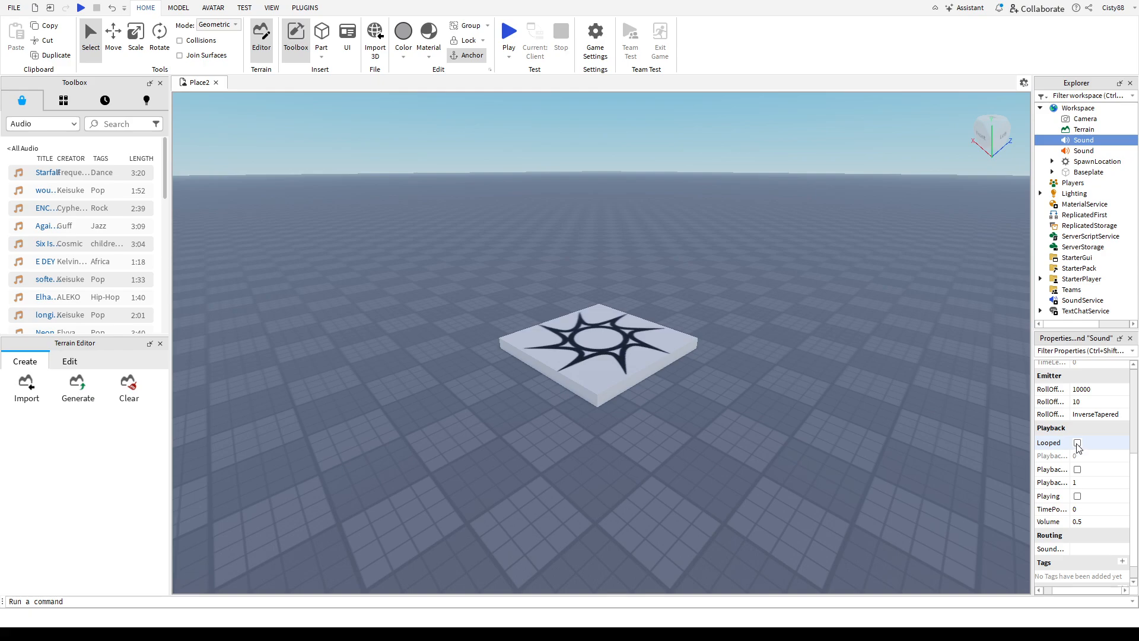
- Check Looped and Playing under the Sound's Playback properties
left_click(1078, 443)
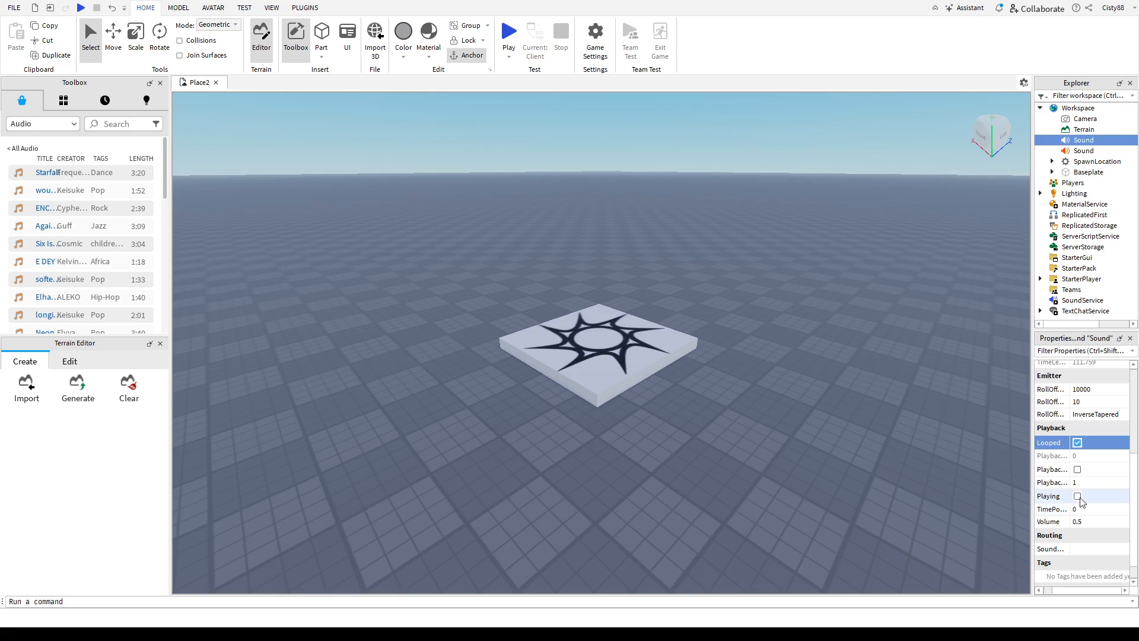
left_click(1078, 496)
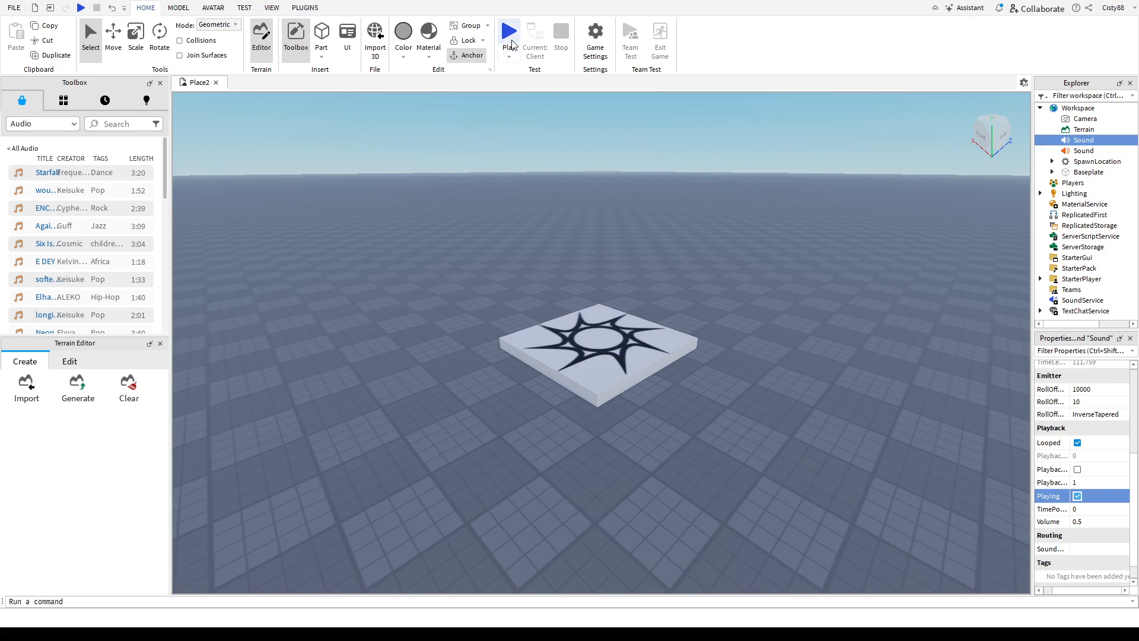
- Run a Play-mode test of the place, then stop to return to editing
left_click(509, 32)
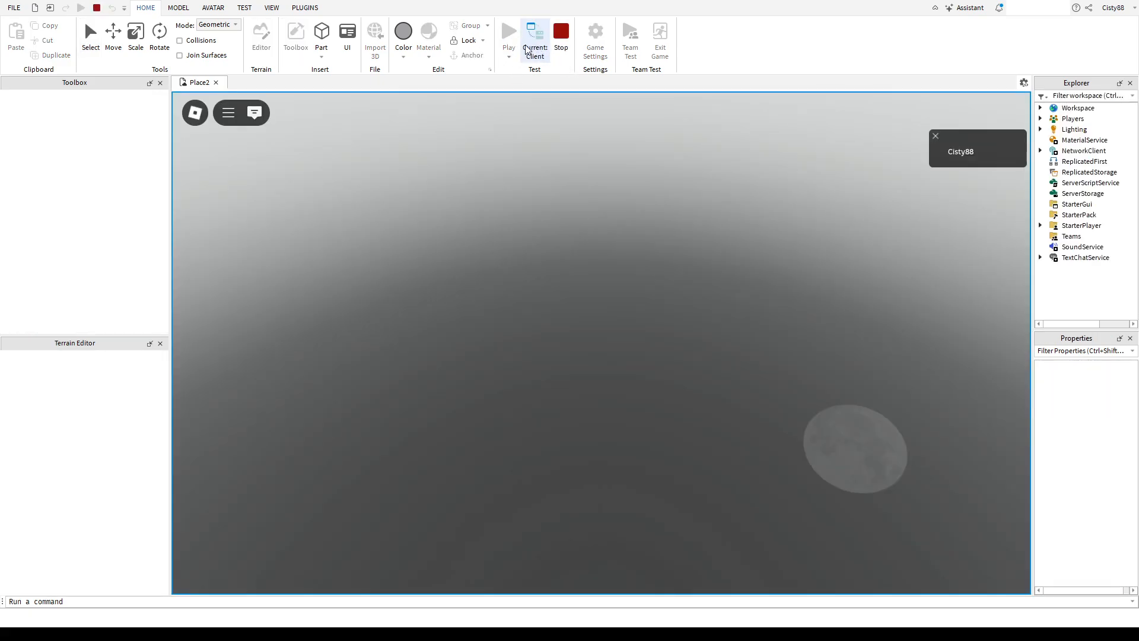
left_click(534, 37)
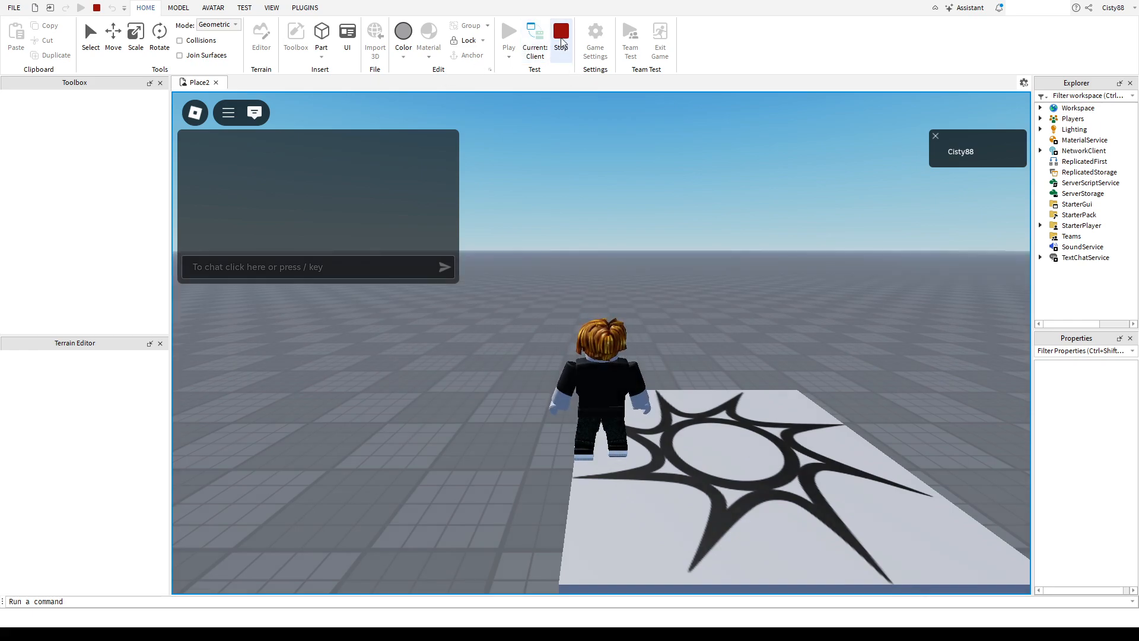
left_click(560, 35)
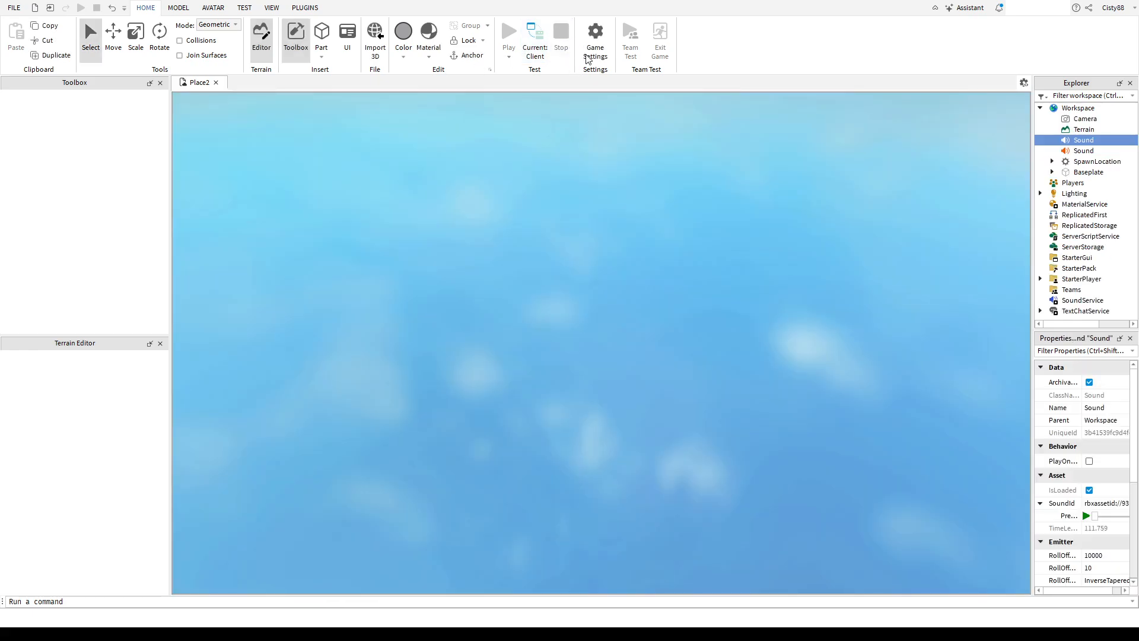
left_click(508, 32)
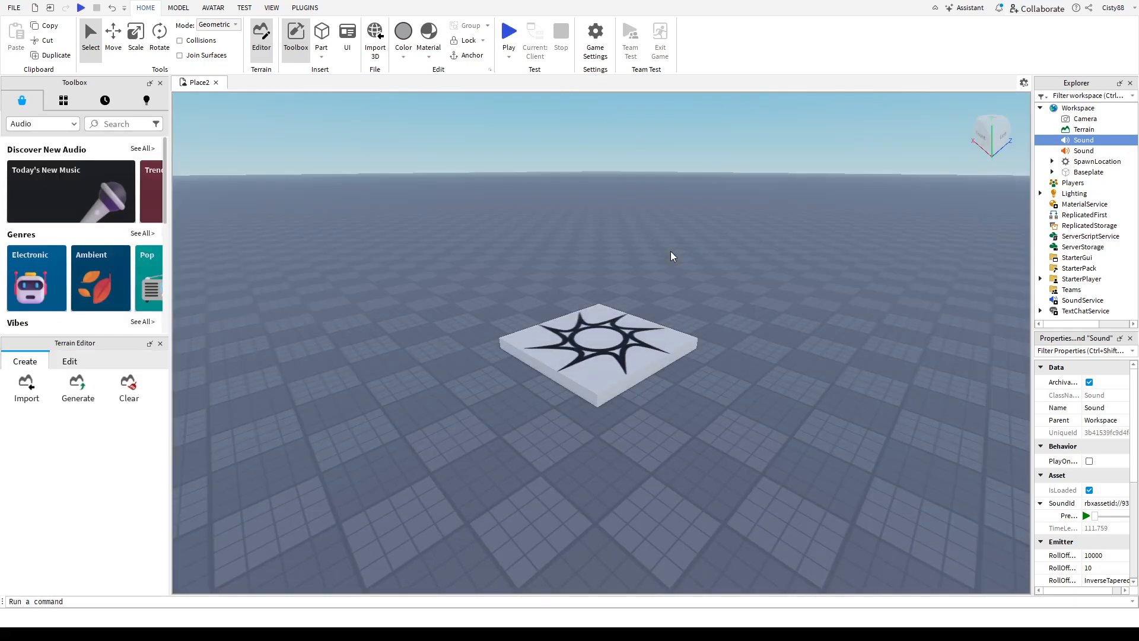
mouse_move(723, 298)
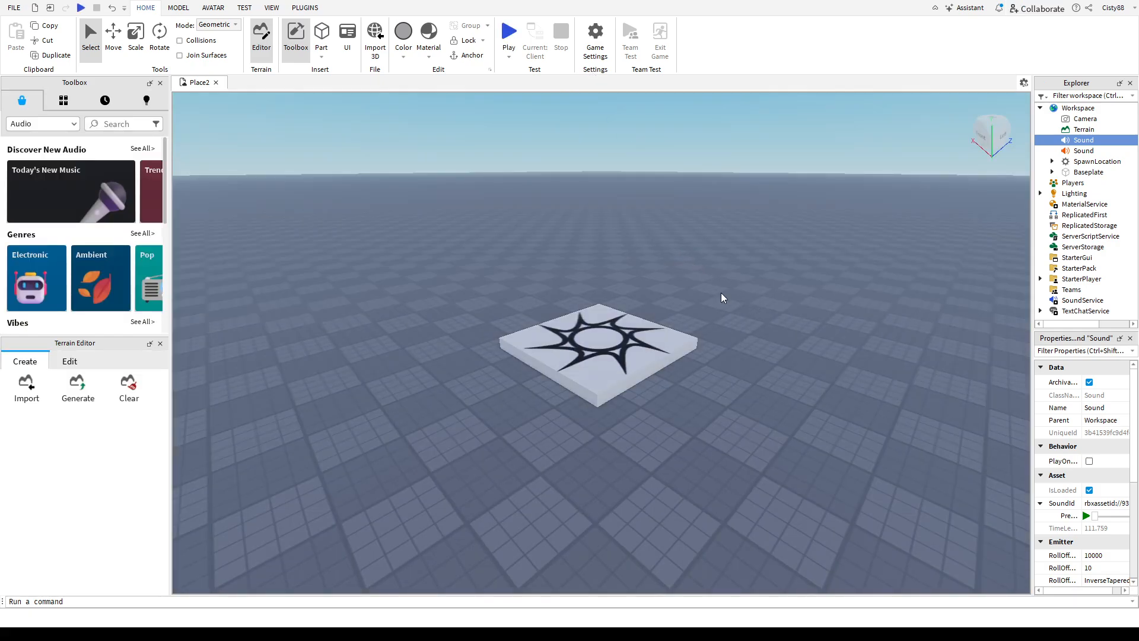
left_click(1086, 515)
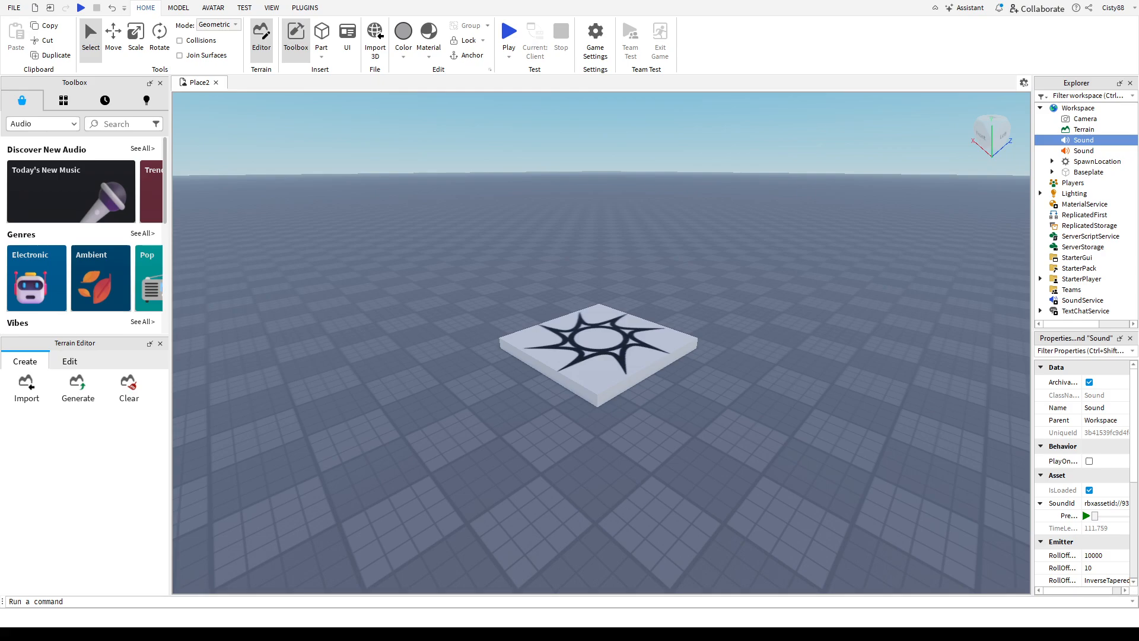